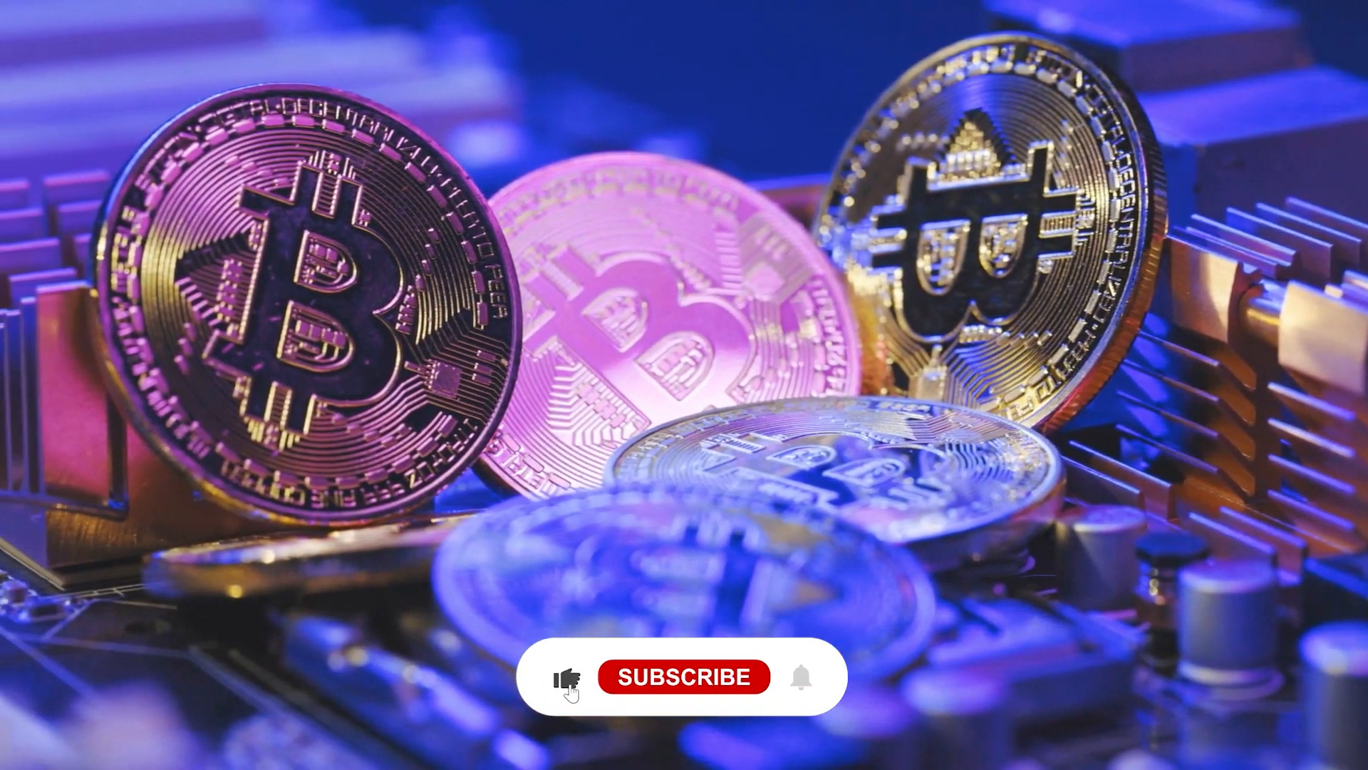
Step: Scroll the USTC page down to the price chart and statistics showing rank #132, ~$199.3M market cap
left_click(683, 676)
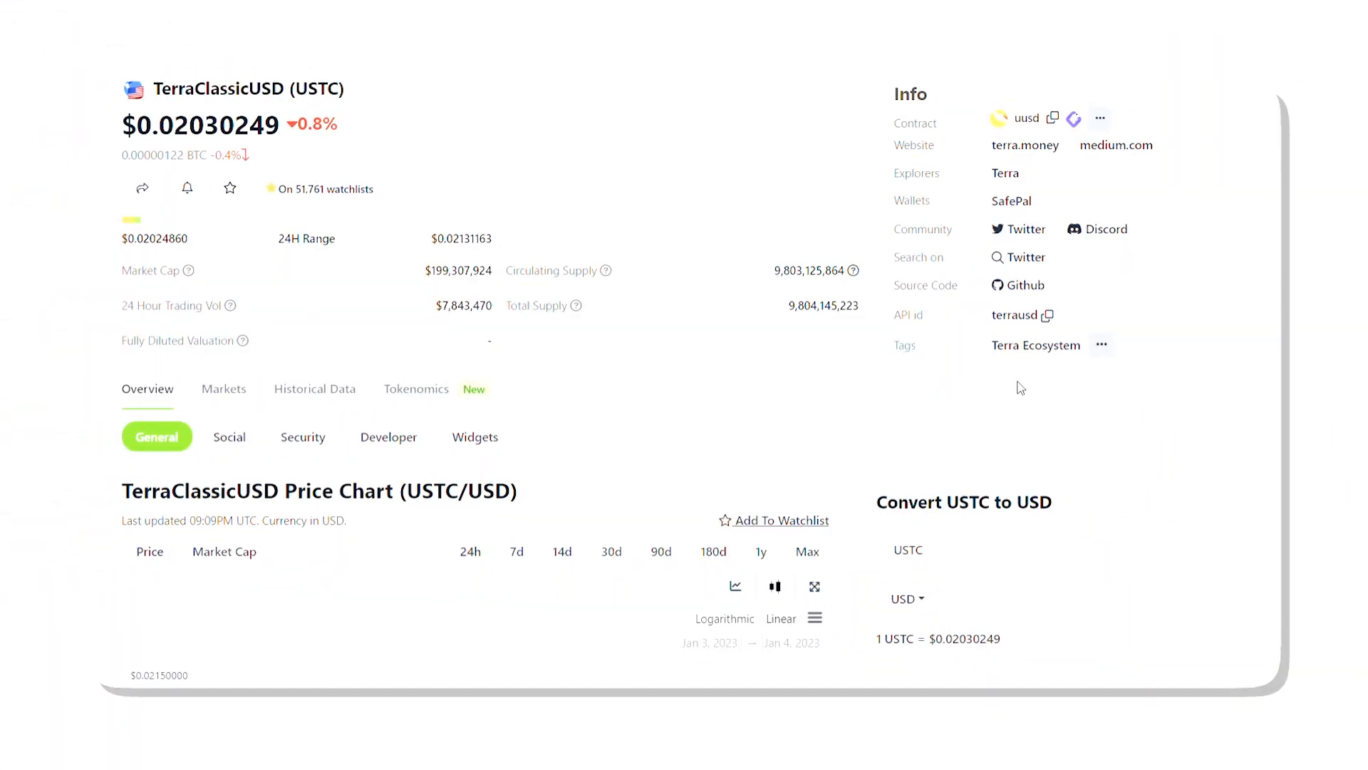
scroll("down", 3)
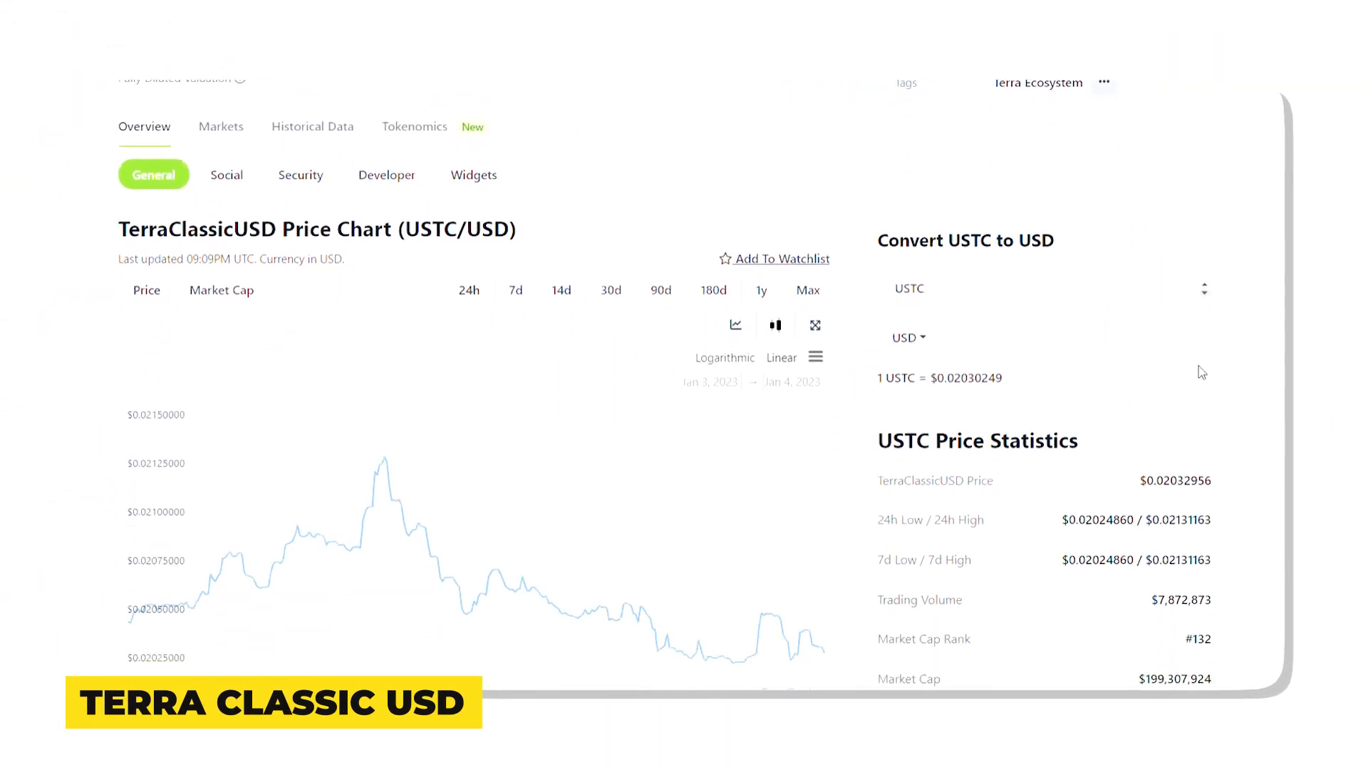
scroll("down", 3)
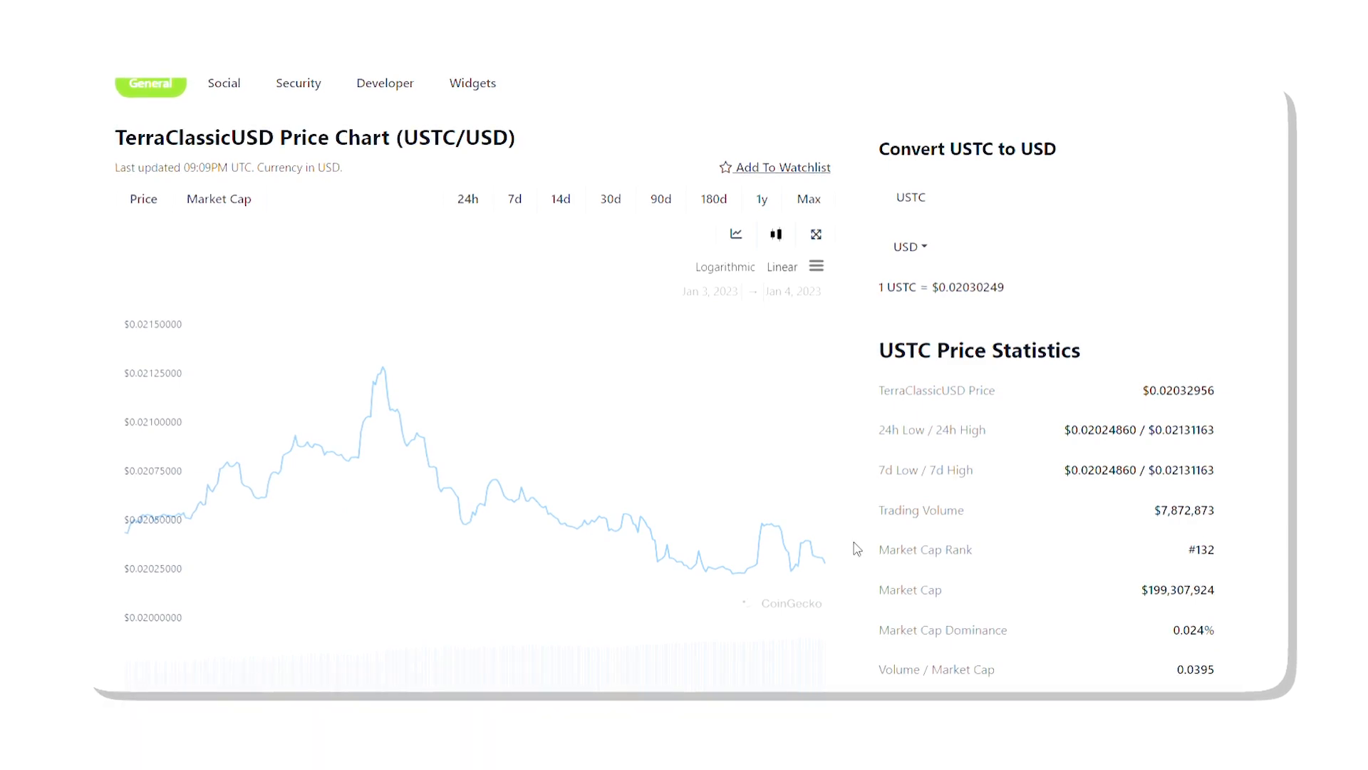